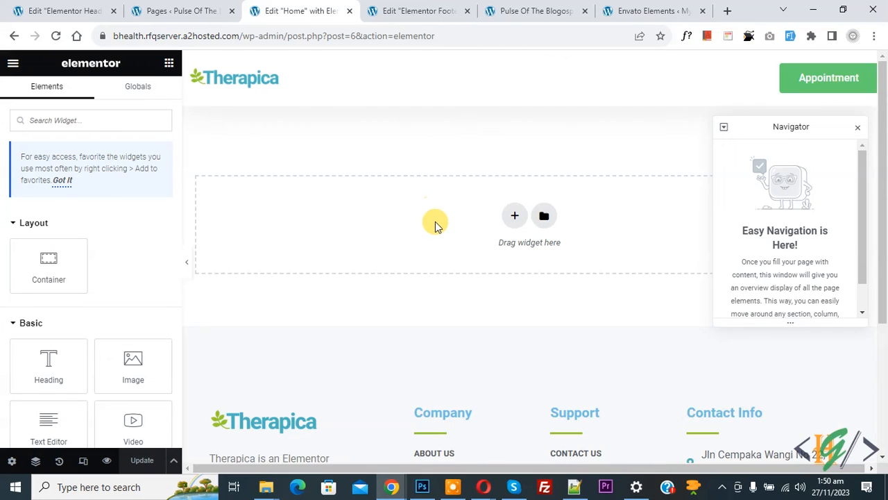
mouse_move(441, 228)
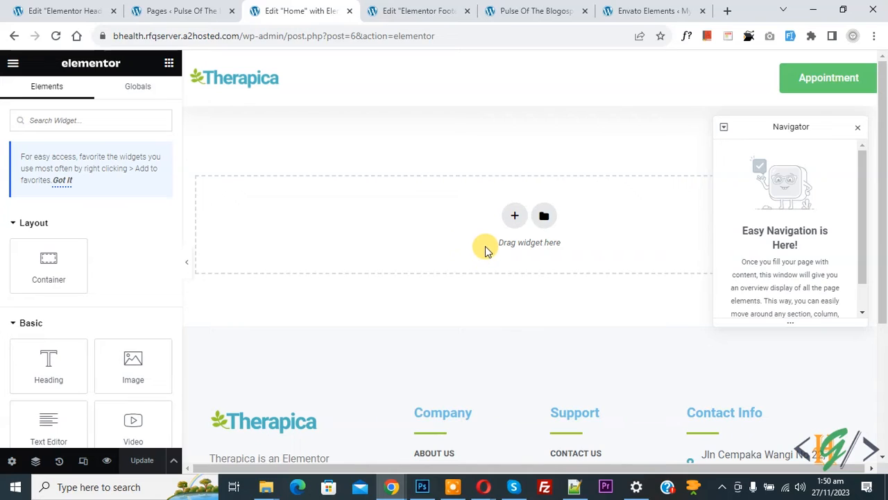
mouse_move(458, 245)
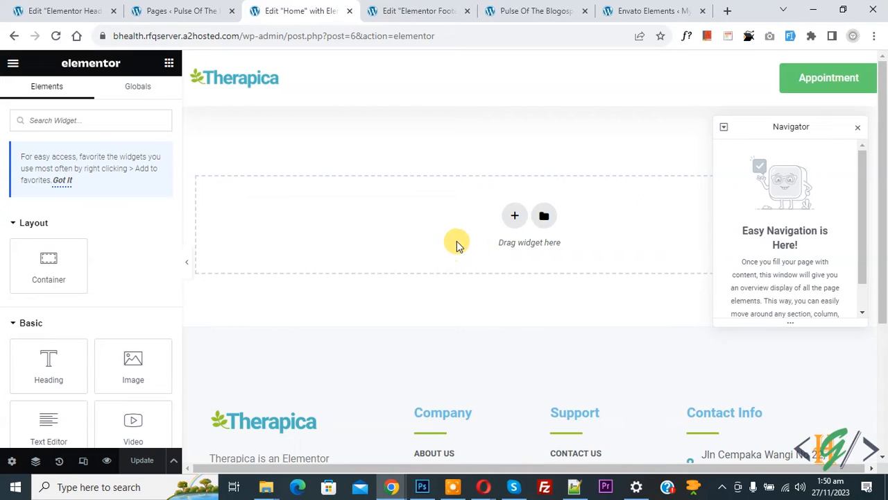
mouse_move(544, 217)
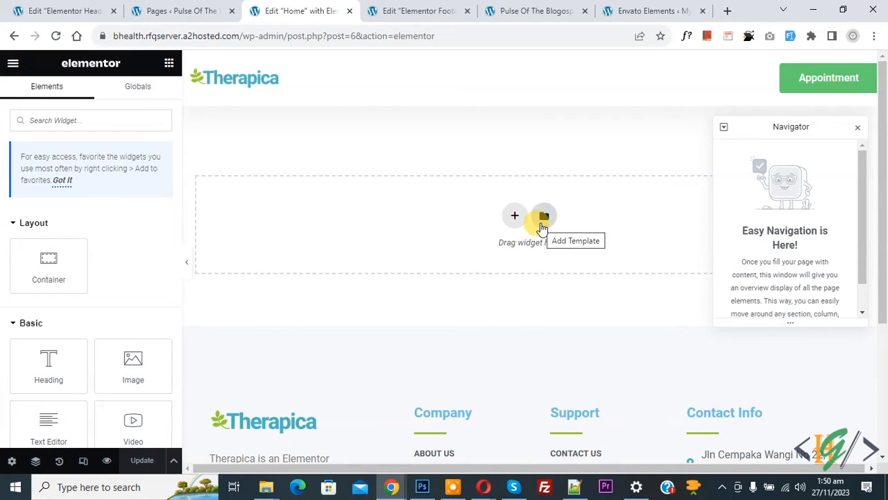
- Bring up the saved templates library from the empty section's Add Template icon
left_click(544, 215)
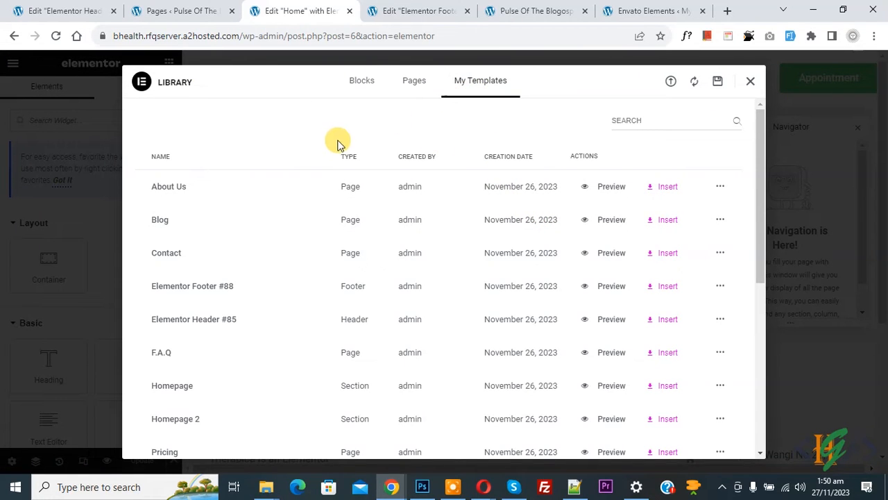
mouse_move(438, 266)
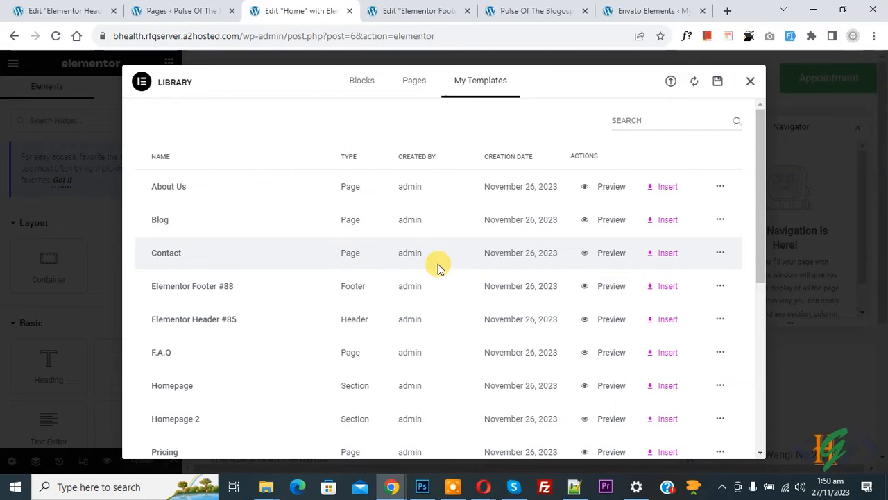
mouse_move(523, 235)
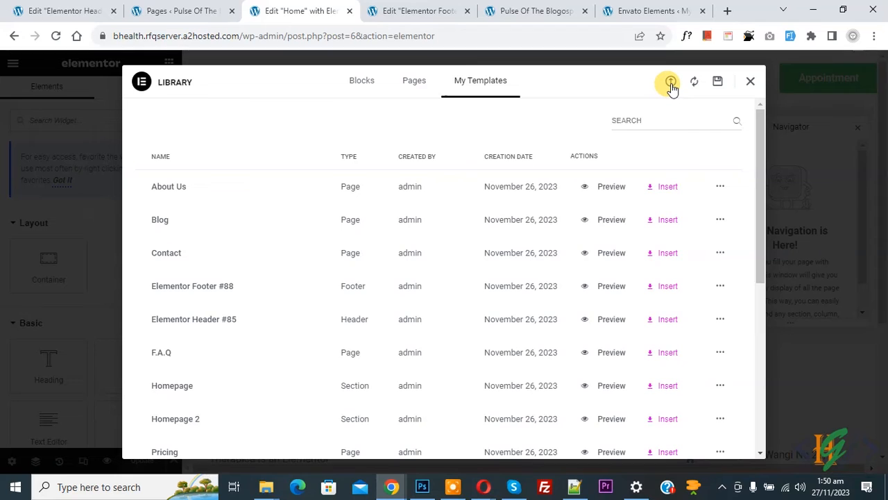
left_click(670, 80)
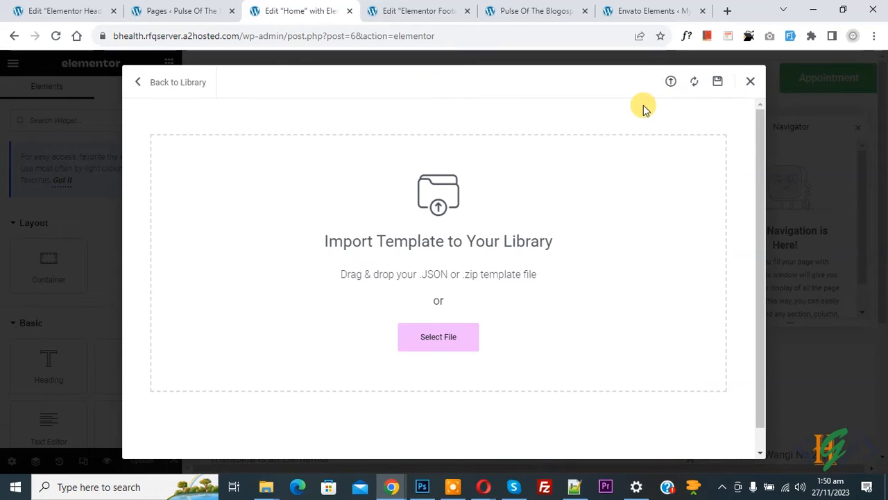
mouse_move(359, 286)
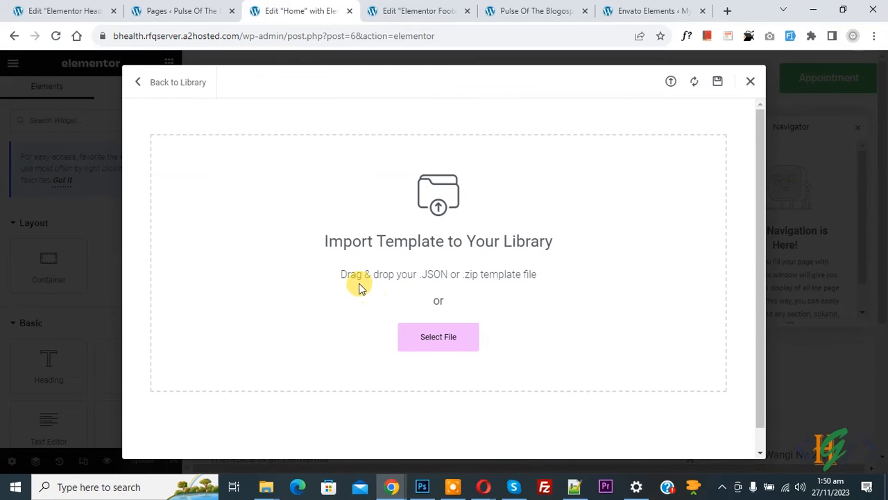
mouse_move(433, 280)
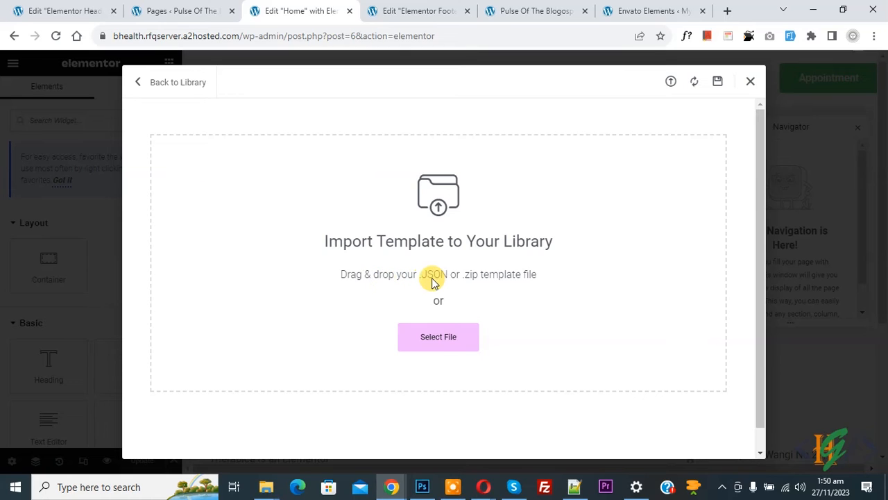
mouse_move(544, 283)
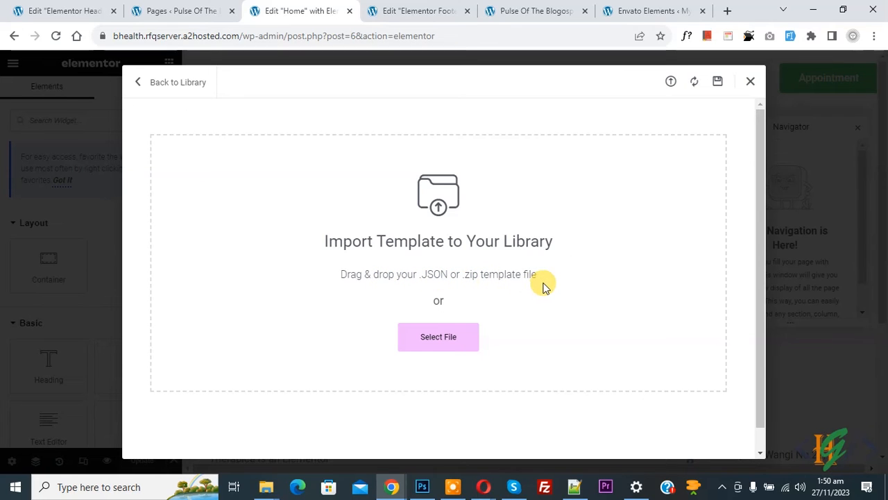
left_click(439, 337)
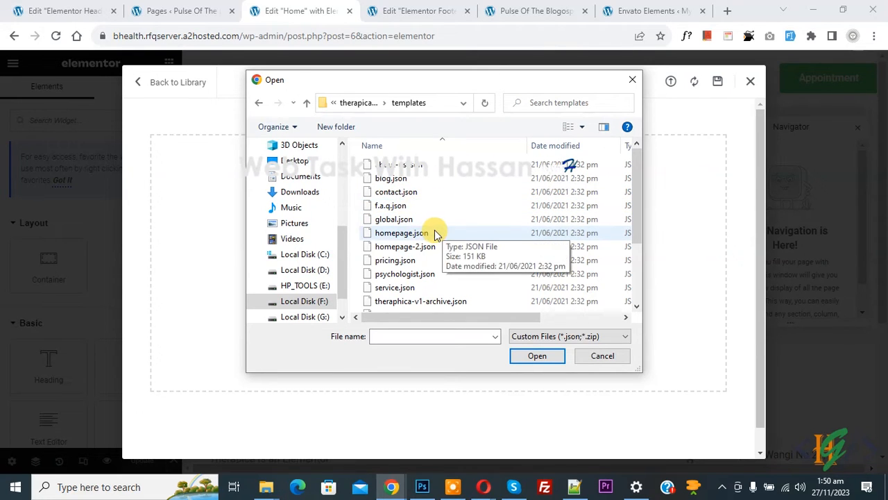
mouse_move(450, 229)
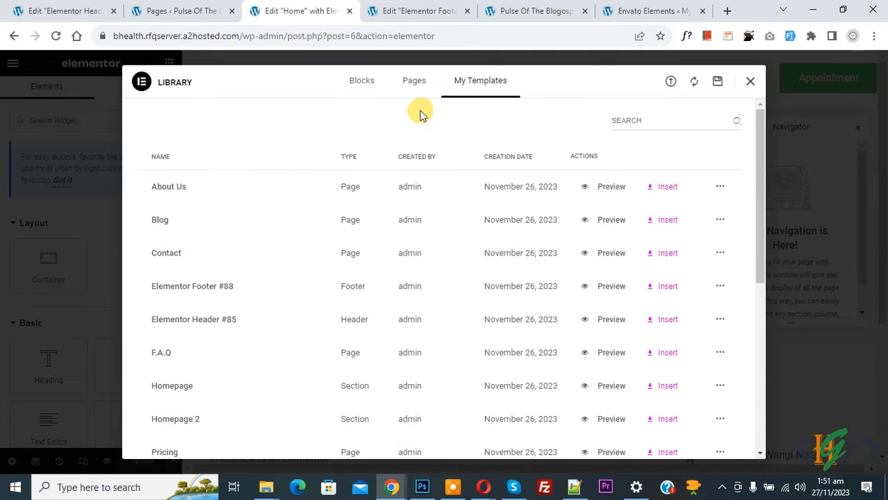
mouse_move(439, 214)
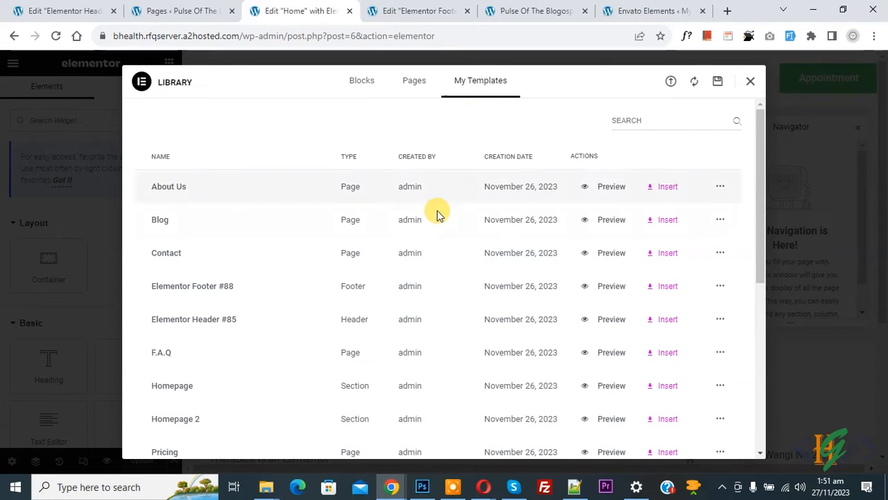
scroll("down", 3)
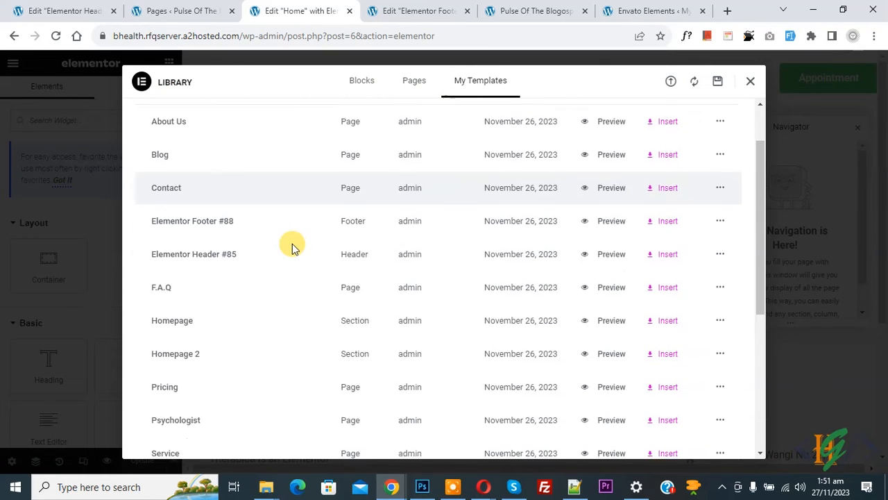
mouse_move(186, 326)
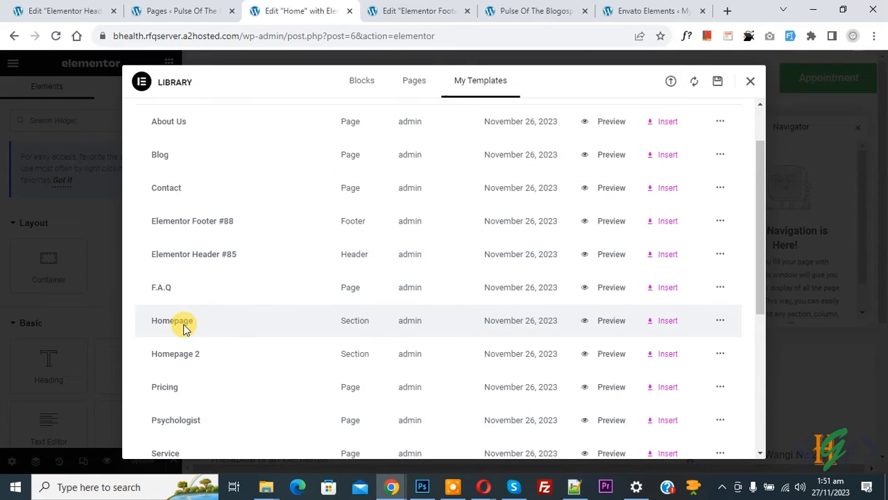
mouse_move(224, 361)
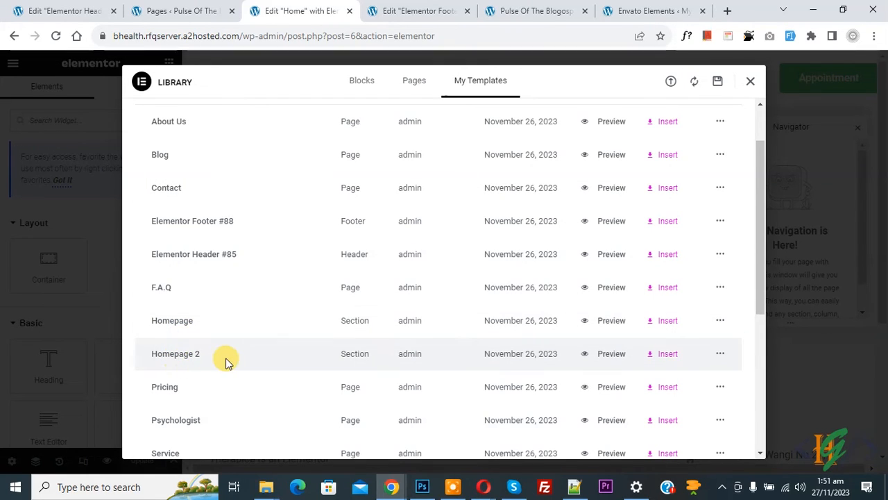
mouse_move(599, 326)
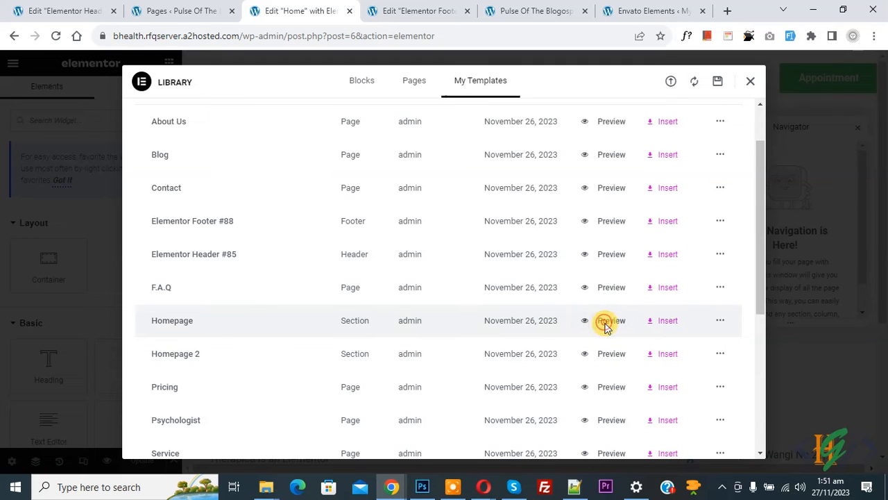
- Preview the saved Homepage template and look through its counseling hero sections
left_click(610, 320)
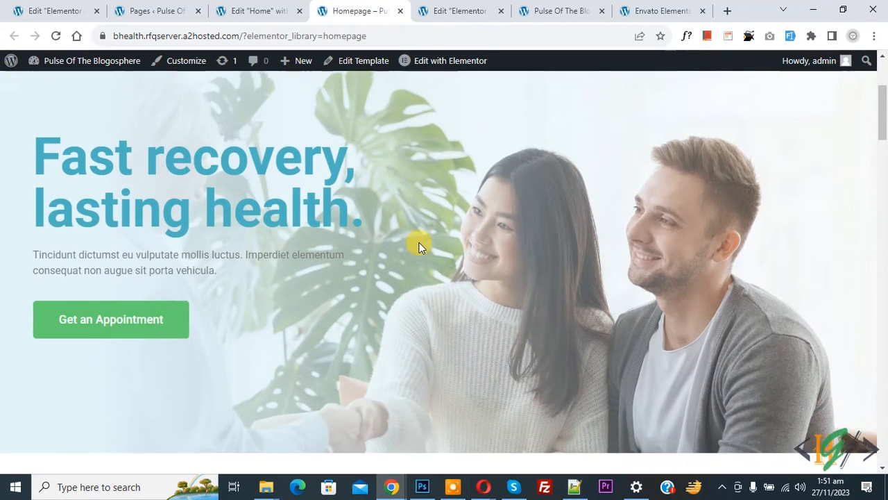
scroll("down", 3)
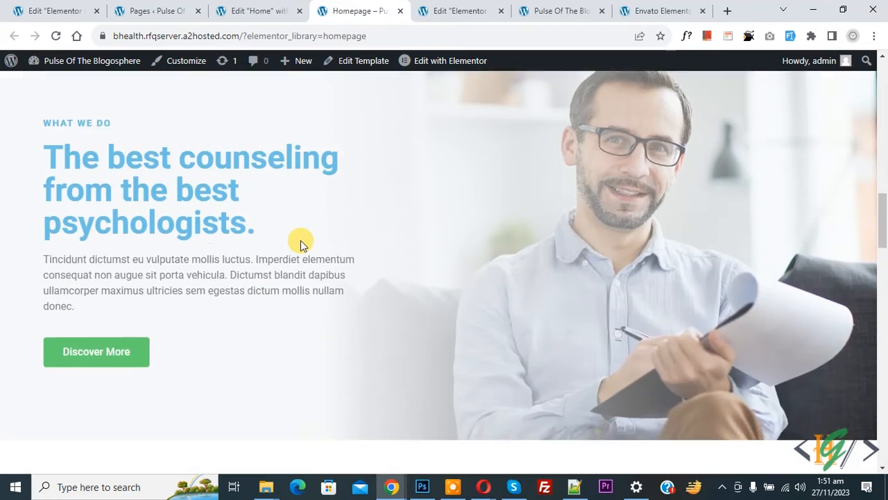
scroll("down", 3)
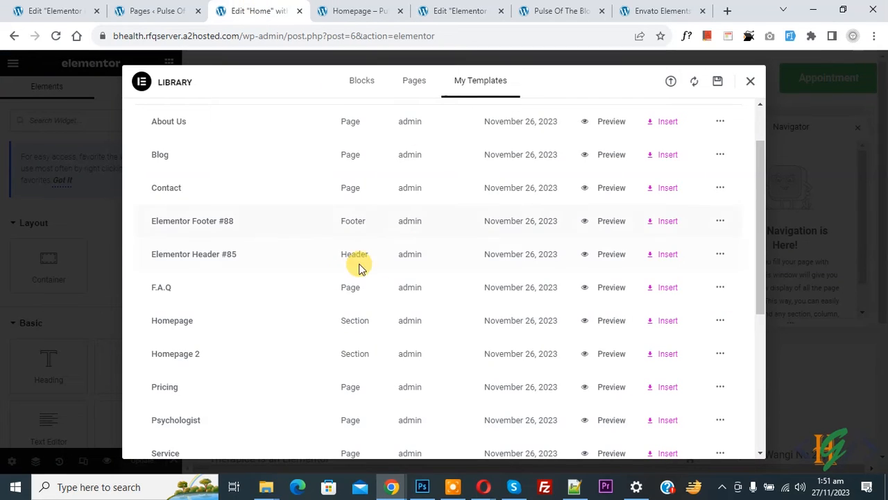
mouse_move(322, 366)
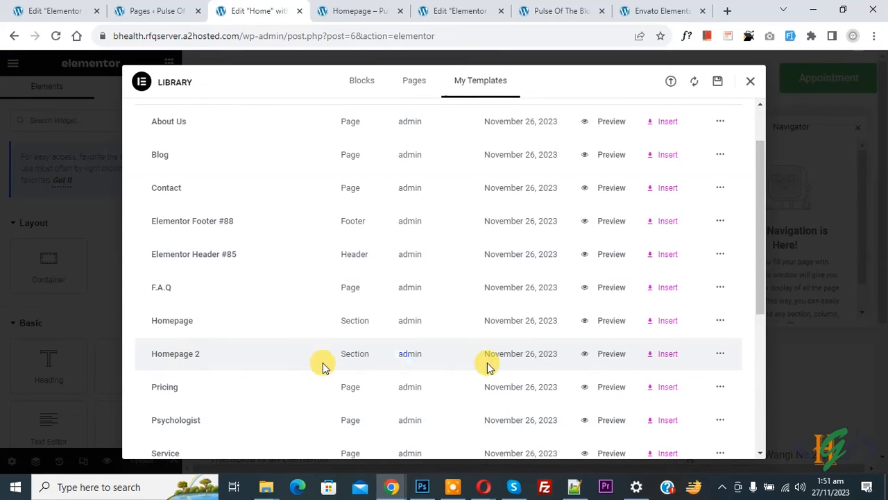
mouse_move(611, 355)
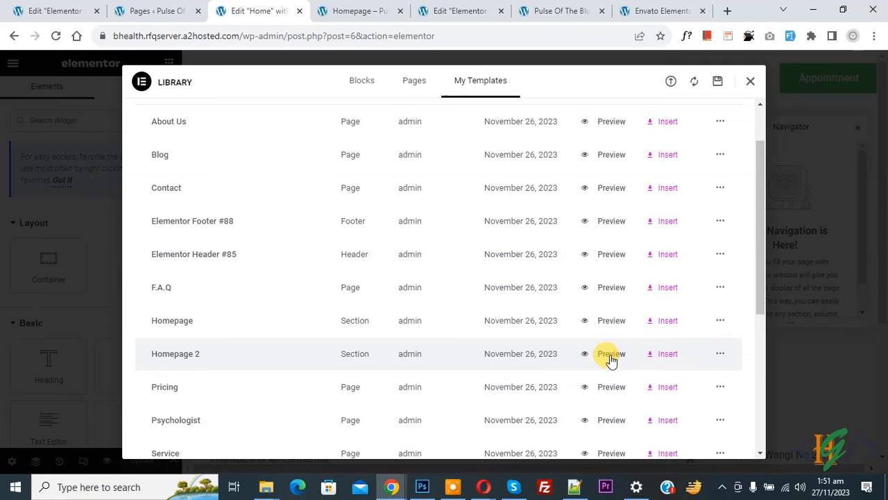
- Preview the Homepage 2 template, then insert the saved Homepage template into the Home page
left_click(611, 354)
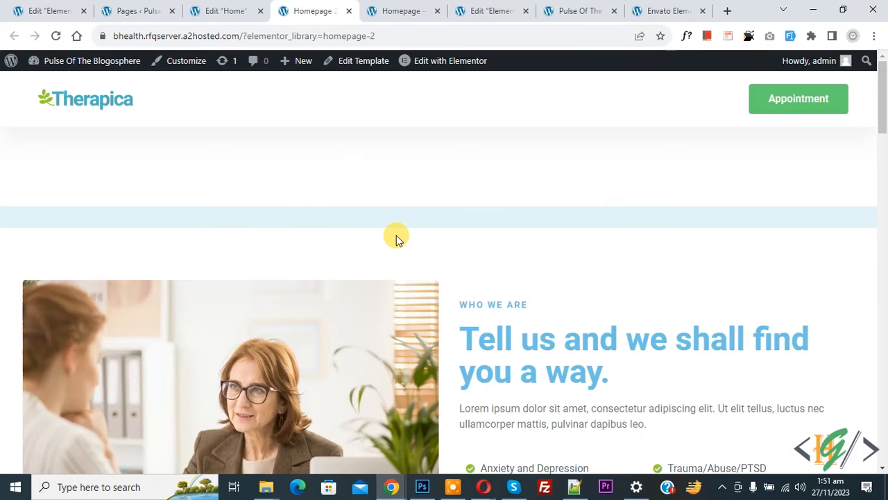
scroll("down", 3)
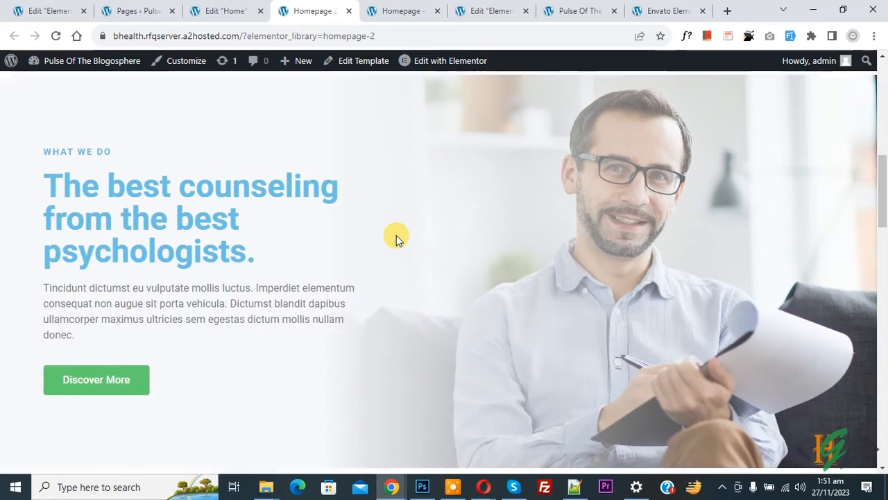
scroll("down", 3)
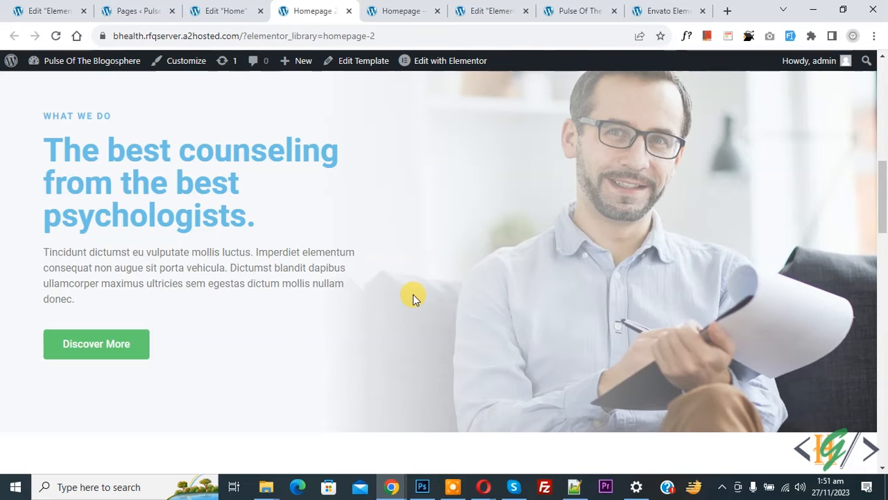
mouse_move(224, 6)
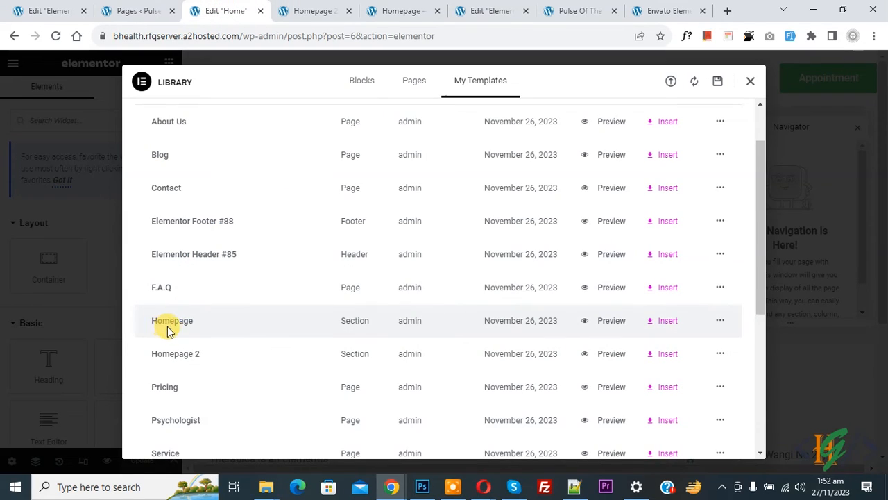
mouse_move(666, 323)
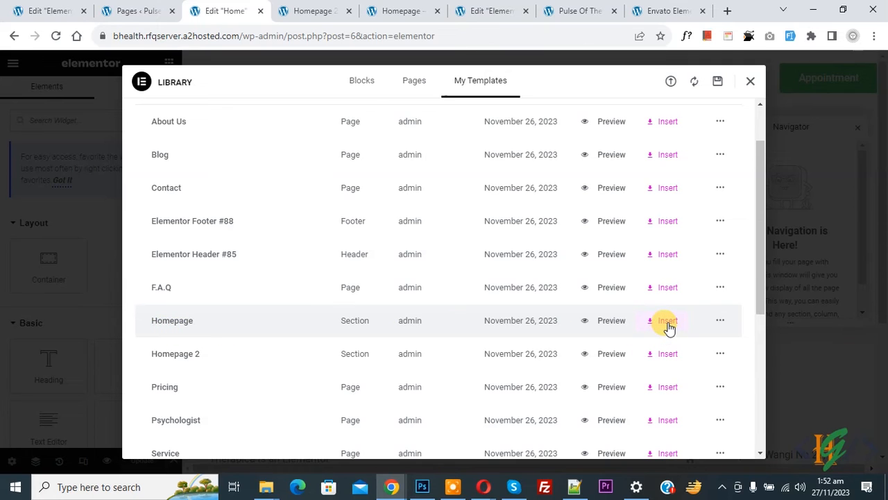
left_click(666, 321)
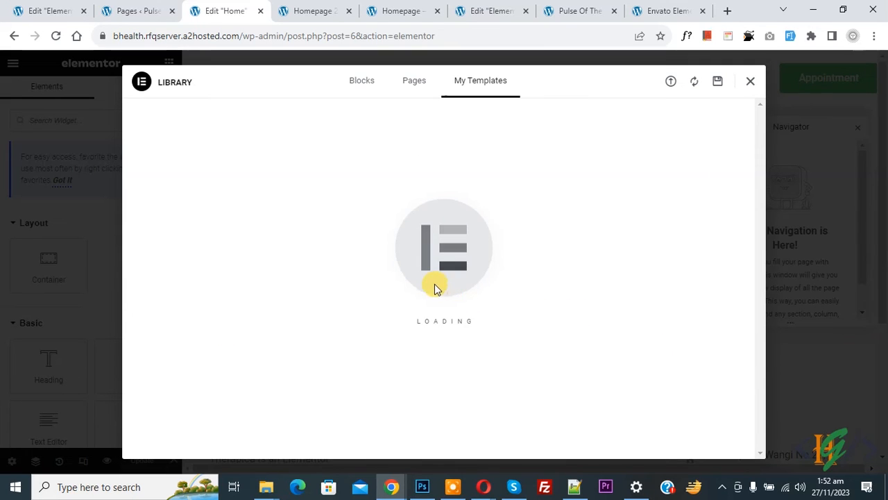
- Update the Home page with the inserted counseling sections and go to the live site
left_click(749, 80)
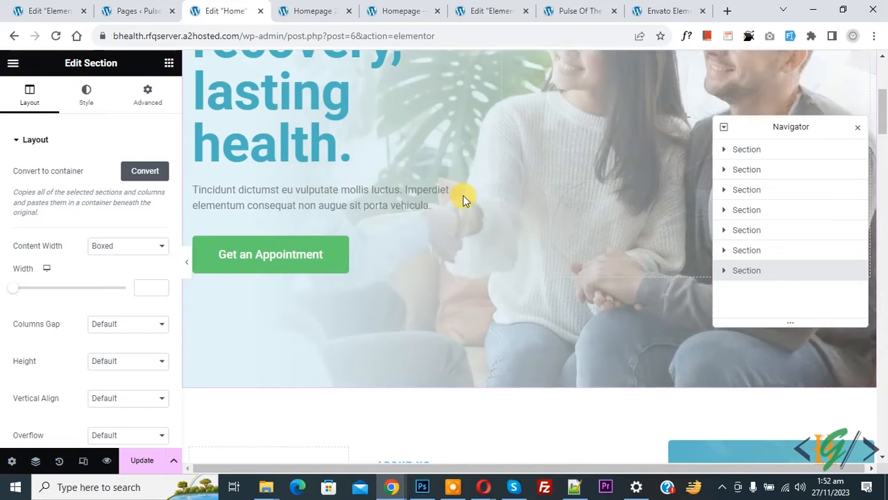
scroll("down", 3)
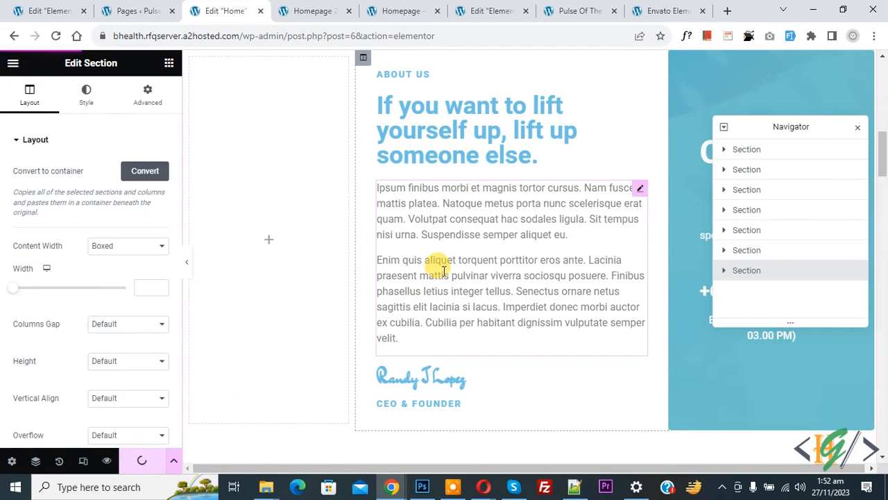
left_click(132, 11)
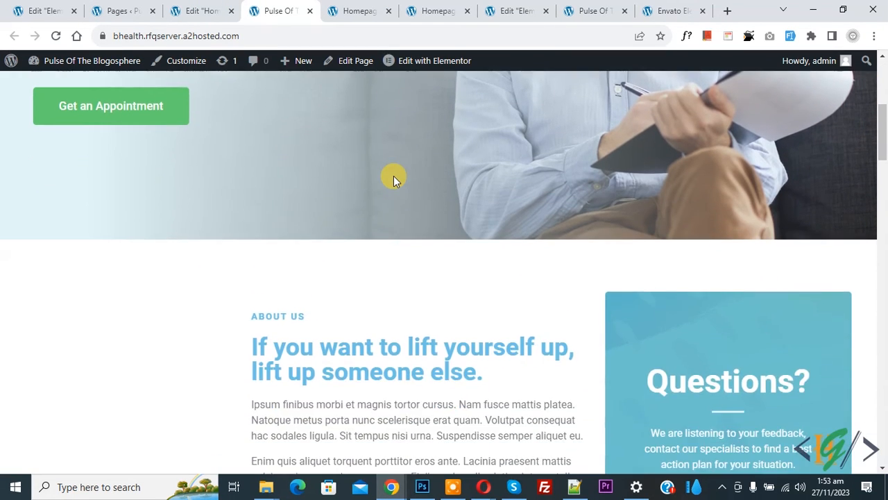
- Scroll the live Home page from the hero through the consultation banner to the Therapica footer
scroll("down", 3)
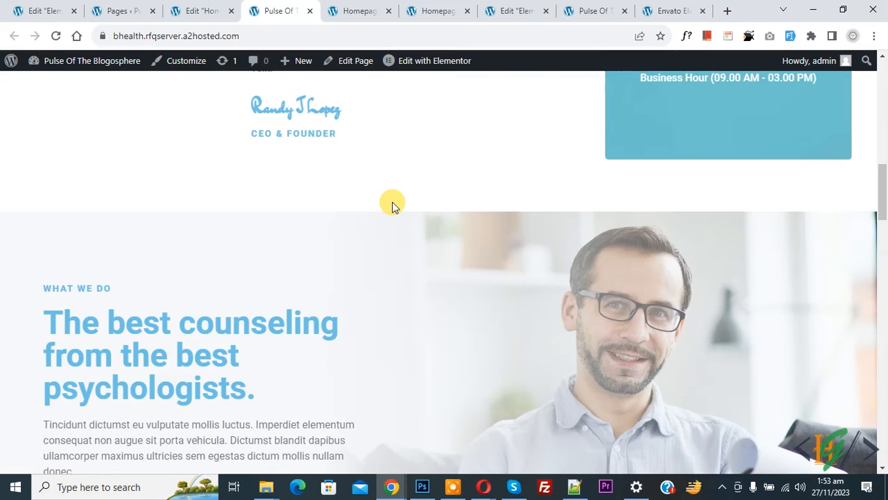
mouse_move(399, 204)
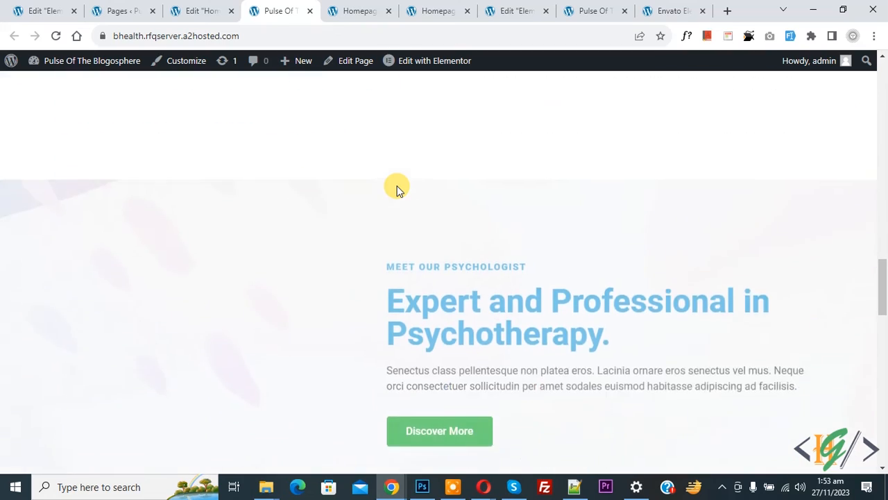
scroll("down", 3)
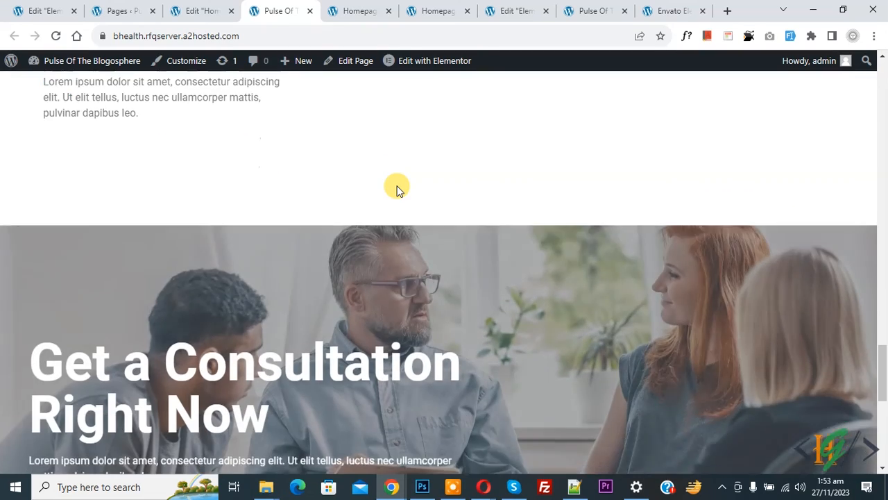
scroll("down", 3)
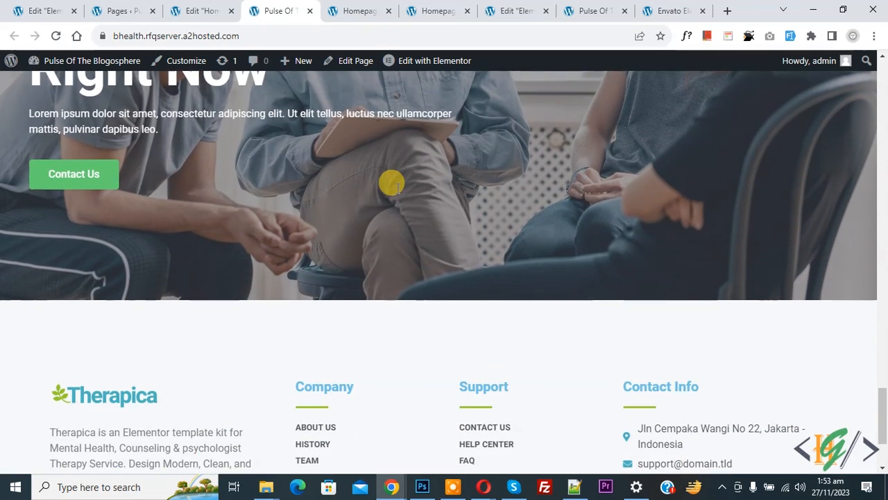
scroll("down", 3)
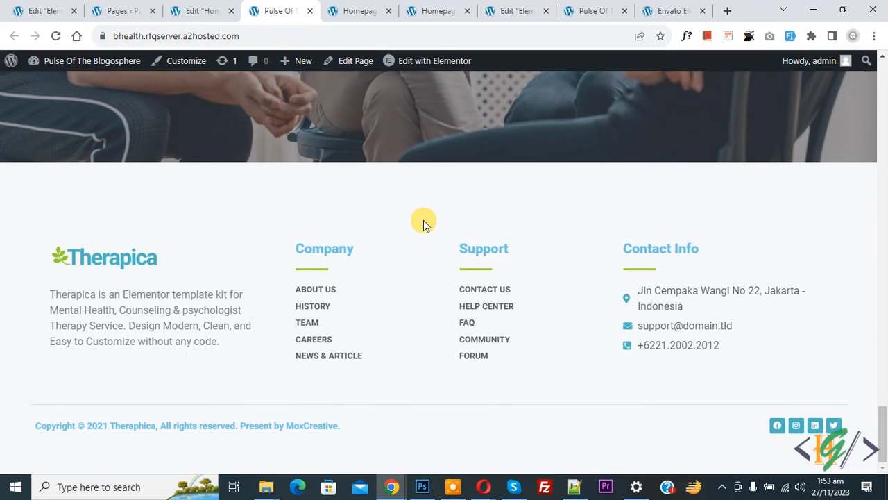